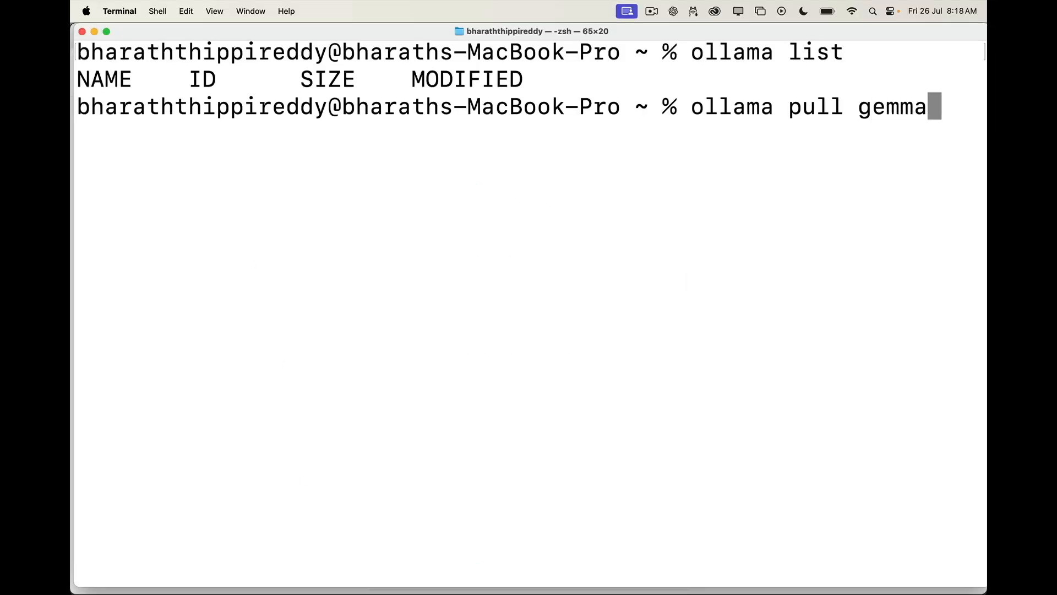
- Finish typing 'ollama pull gemma:2b' after the empty Ollama model list
type(":2b")
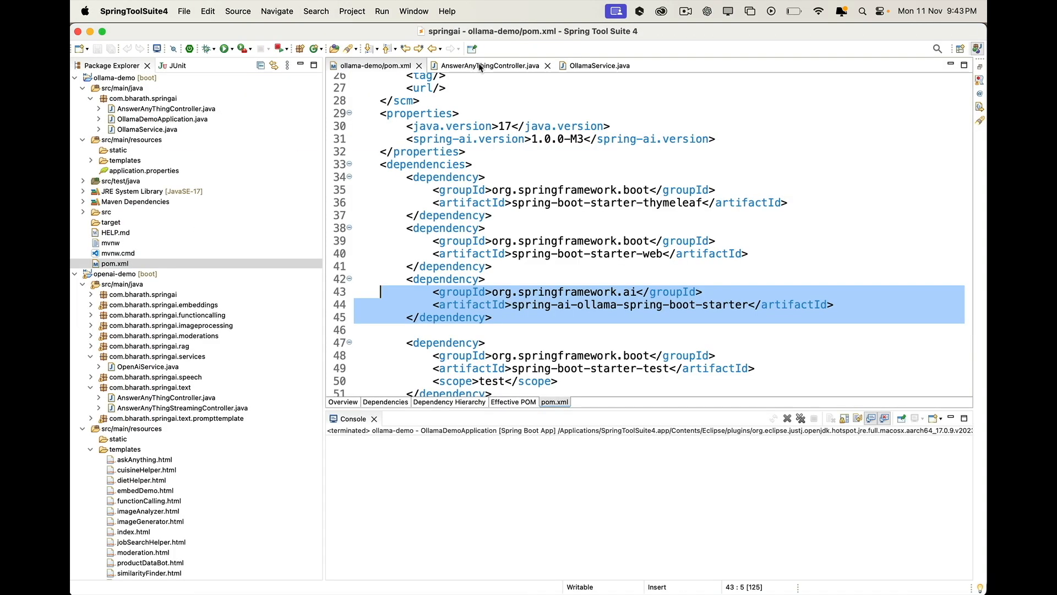
- Open OpenAiService and launch the openai-demo app as a Spring Boot App
left_click(489, 65)
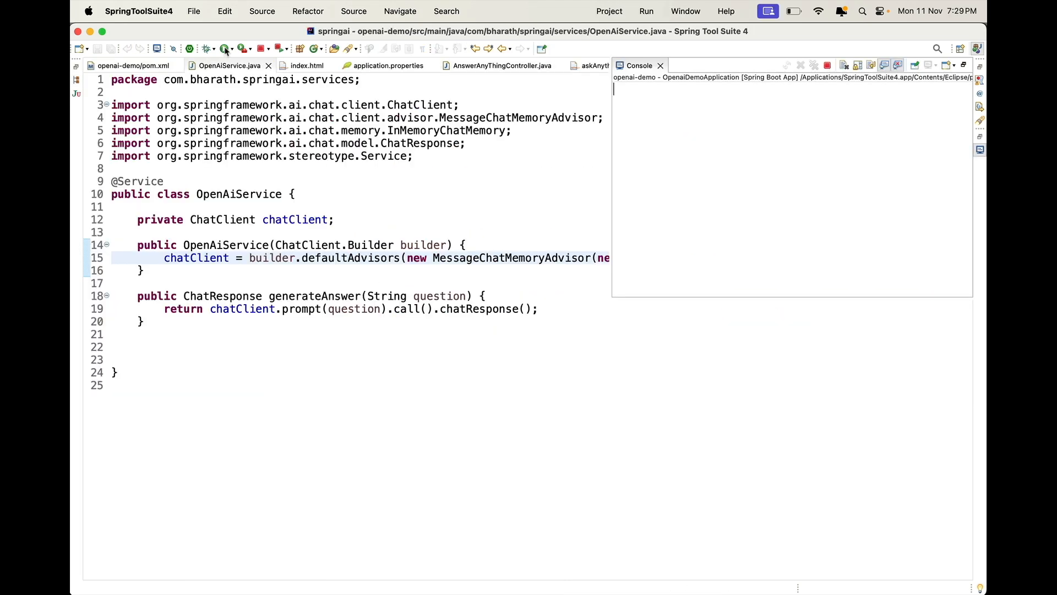
left_click(209, 48)
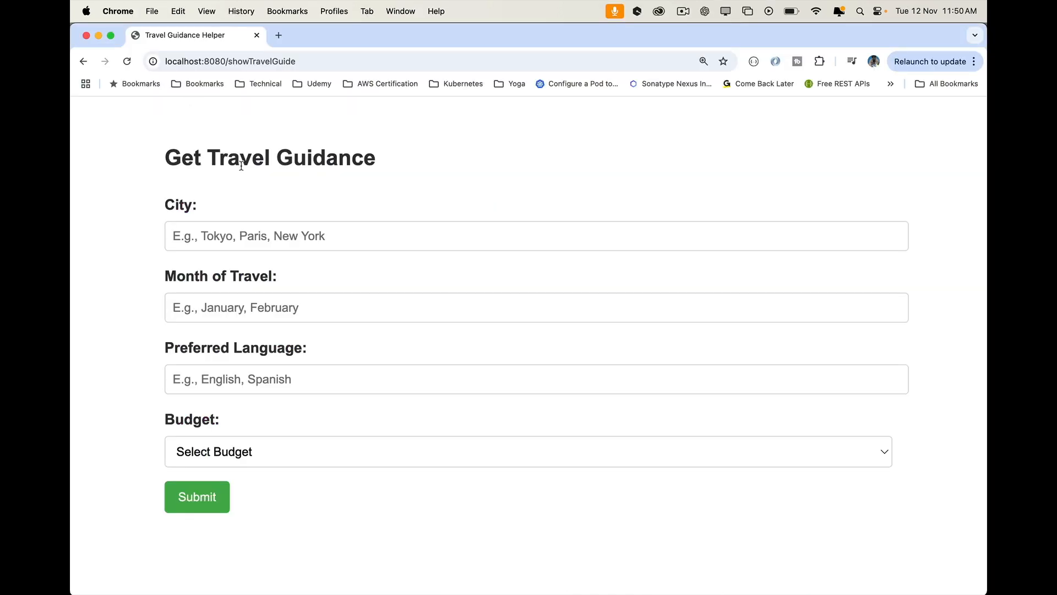
- View the numeric embedding vector on the localhost:8080/embedding Embedding Demo page
double_click(178, 204)
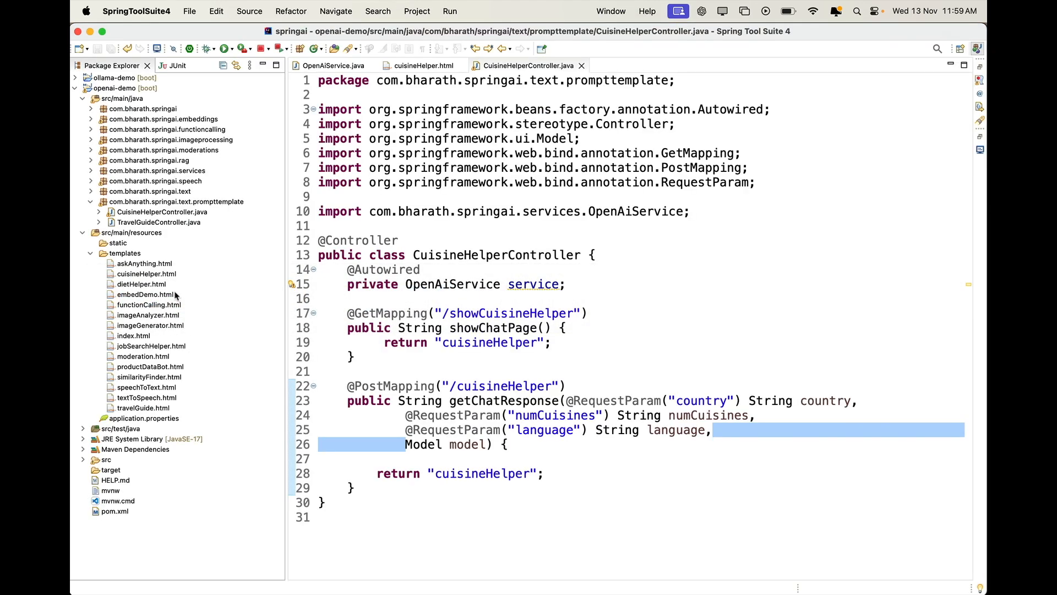
left_click(124, 253)
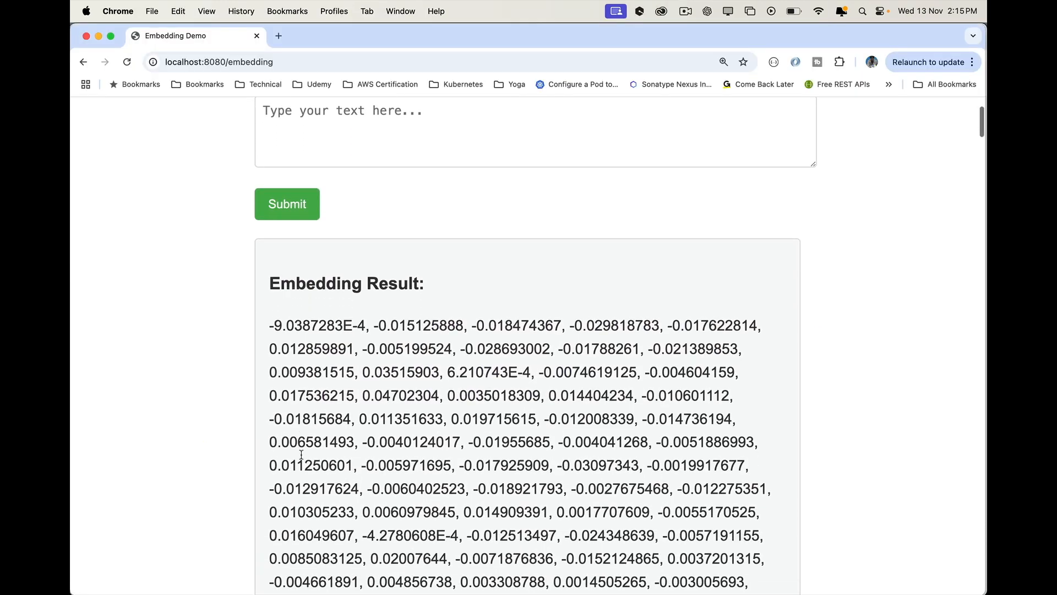
- Type the order #98765 status question into the Product Data Bot query box
scroll("down", 3)
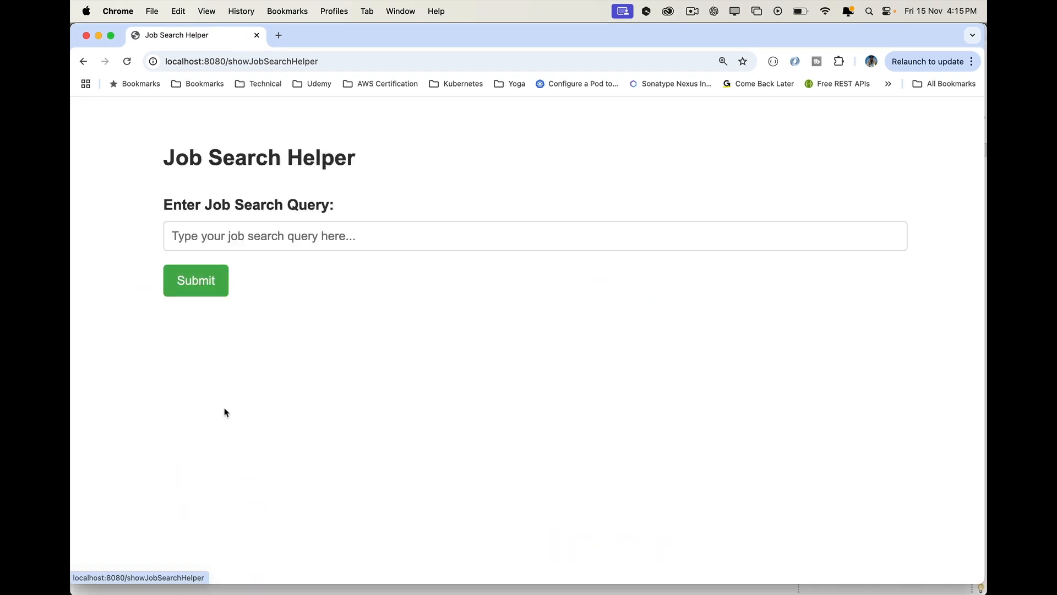
left_click(534, 236)
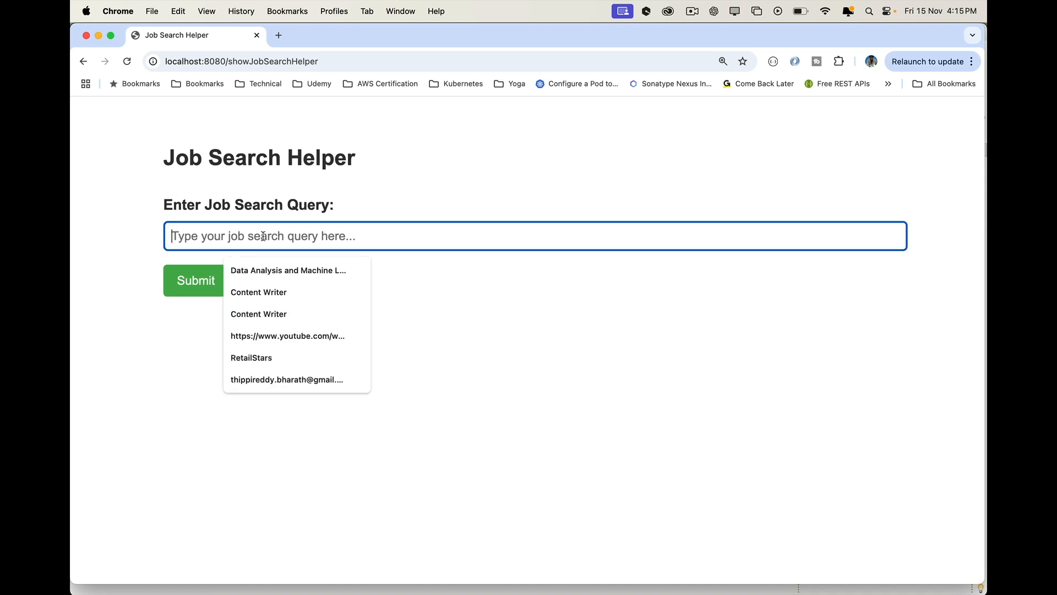
type("DataBot")
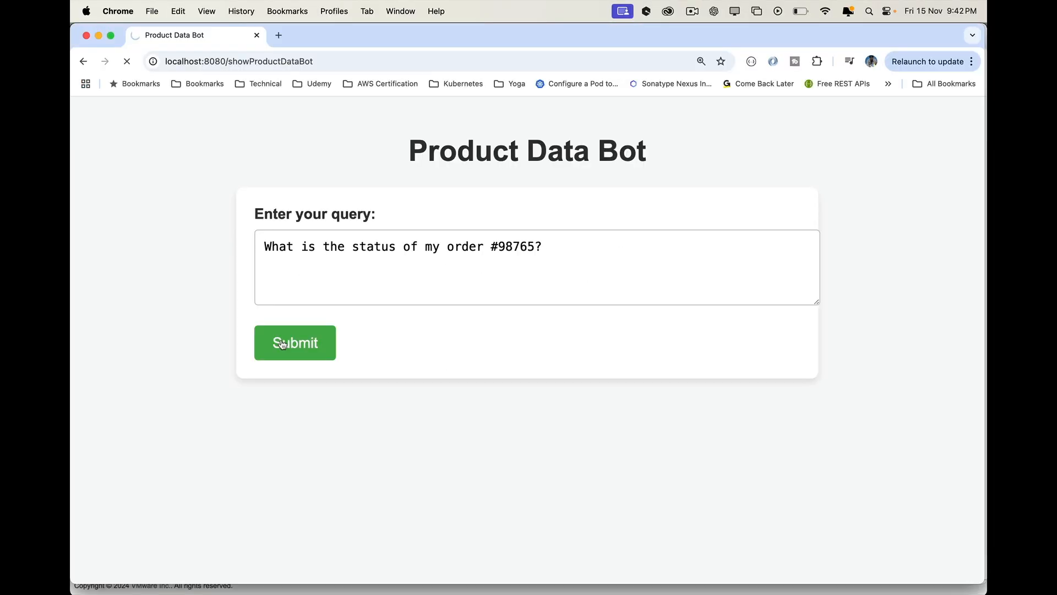
- Submit the order question, then view the generated snowy mountain image
left_click(295, 343)
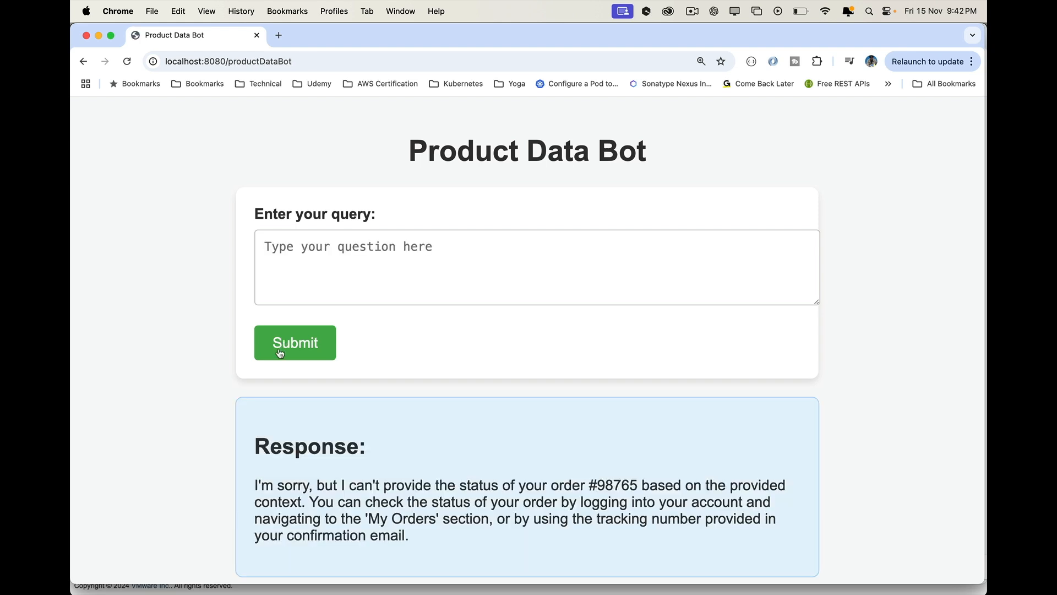
scroll("down", 3)
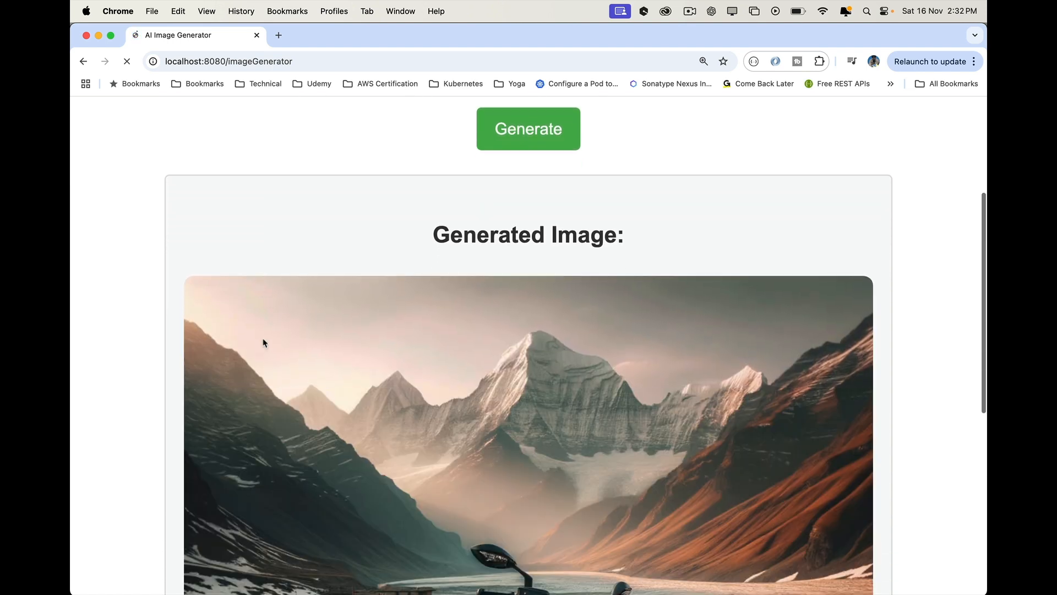
- Move through the Diet Helper and Text to Speech pages to the Content Moderation form
scroll("down", 3)
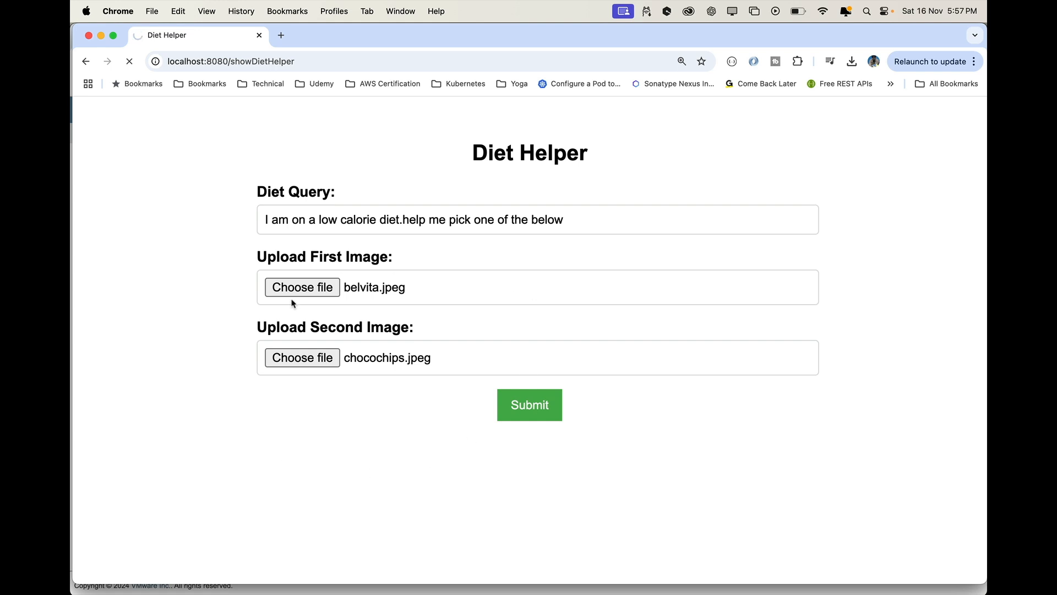
left_click(530, 405)
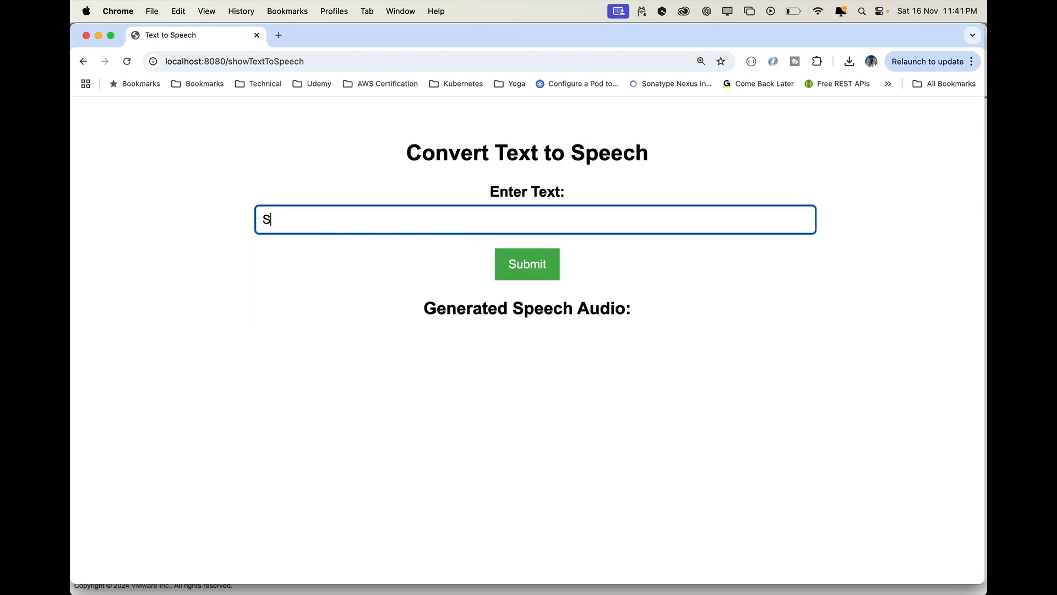
type("P")
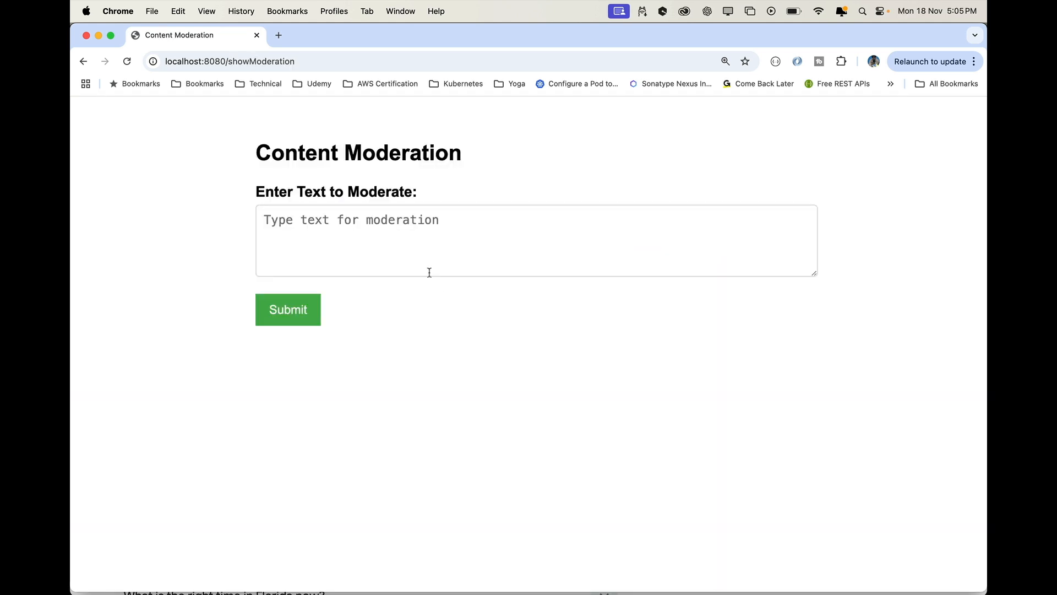
- Moderate 'Kill Bill' and scroll to its unflagged category scores
type("Kill")
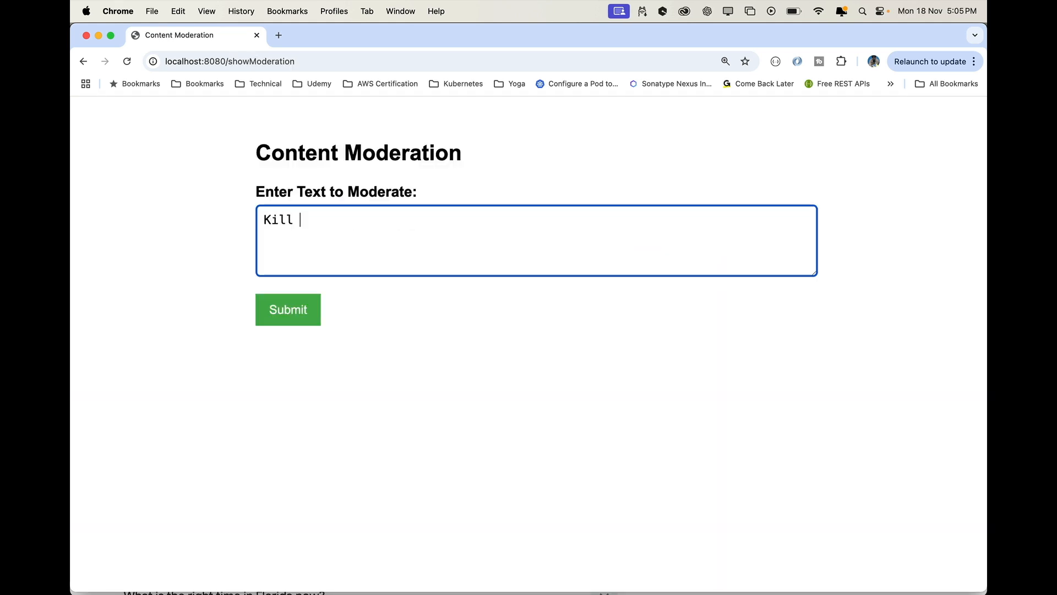
type("Bill")
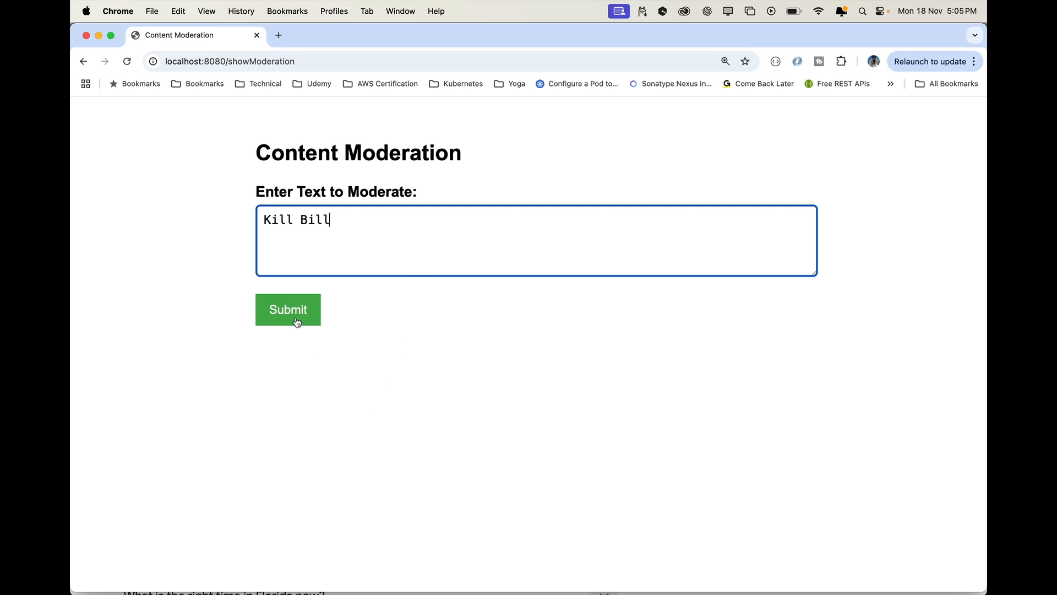
left_click(288, 309)
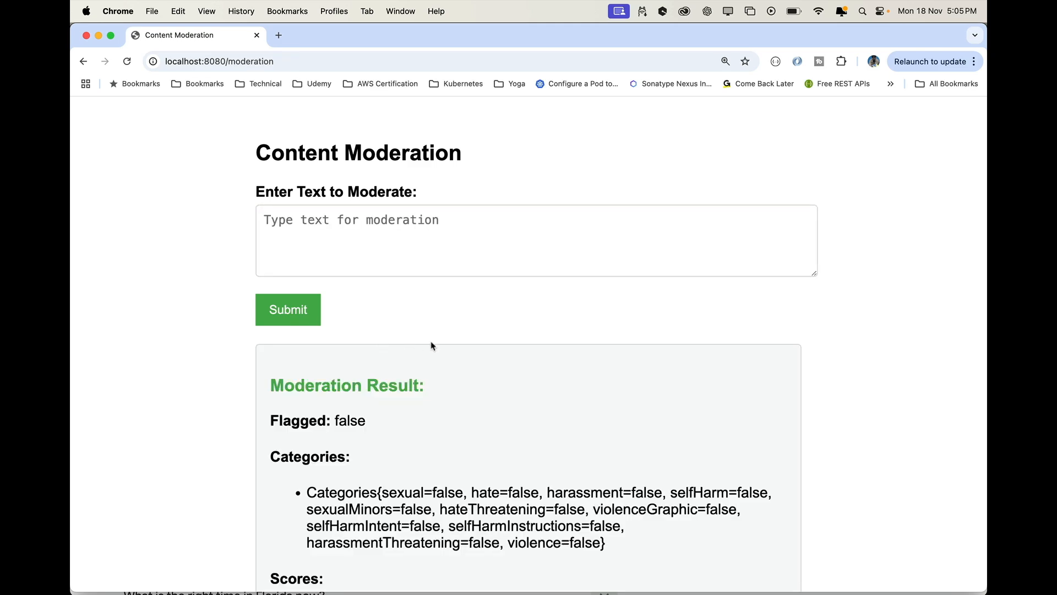
scroll("down", 3)
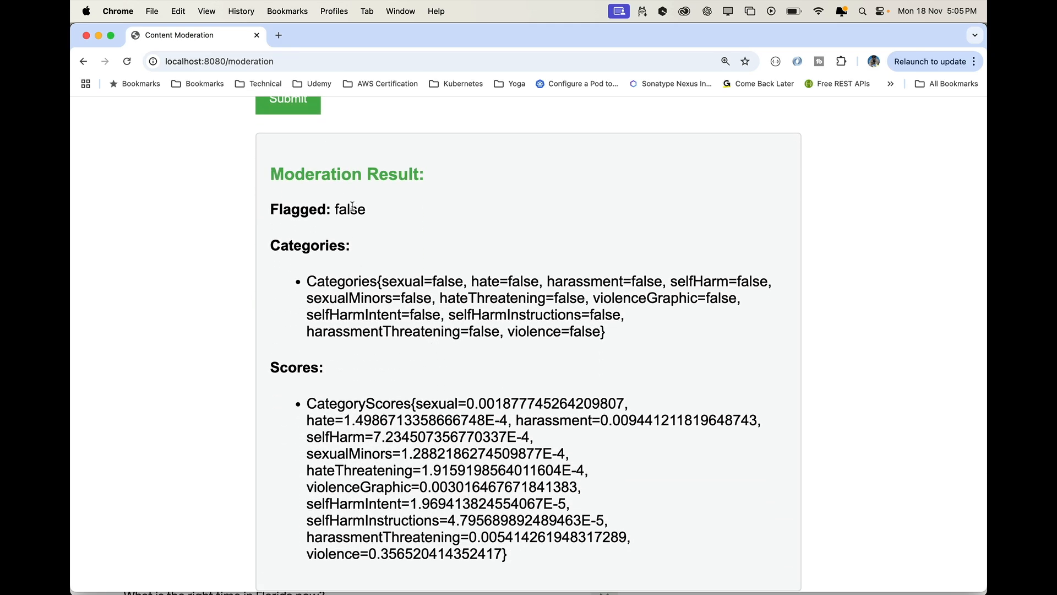